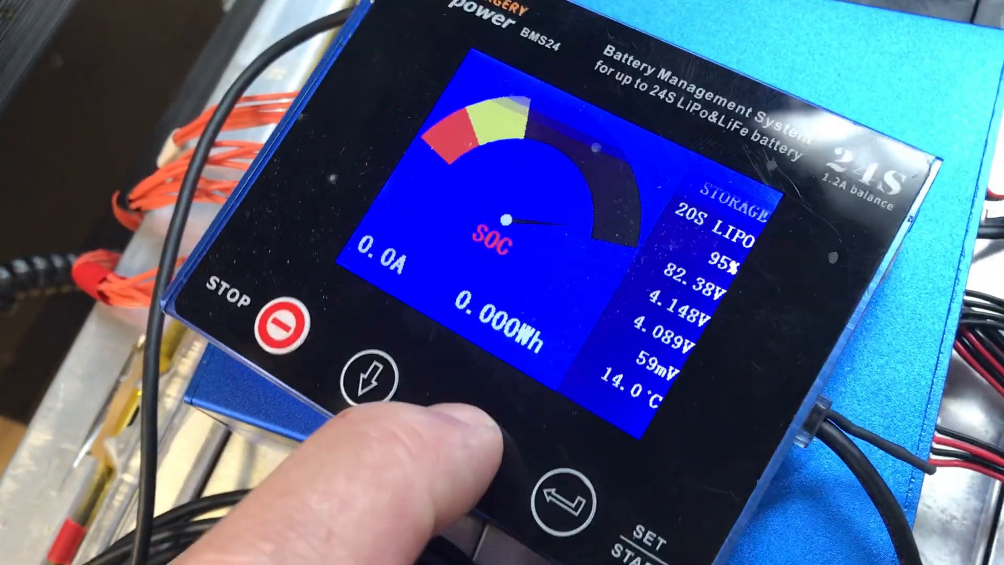
Move from the SOC gauge screen to the 24-cell voltage alarm screen
{"action": "left_click", "coordinate": [365, 384]}
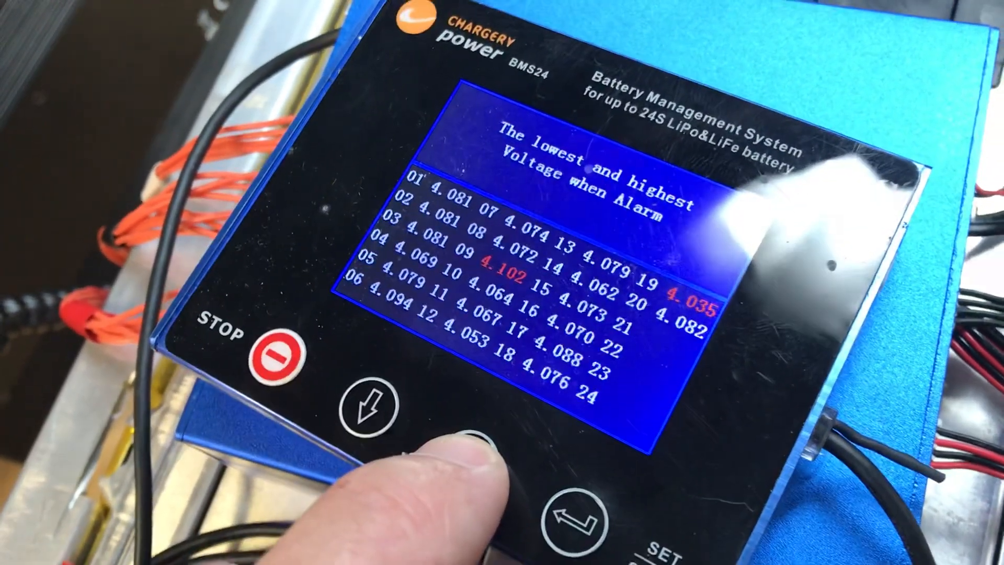